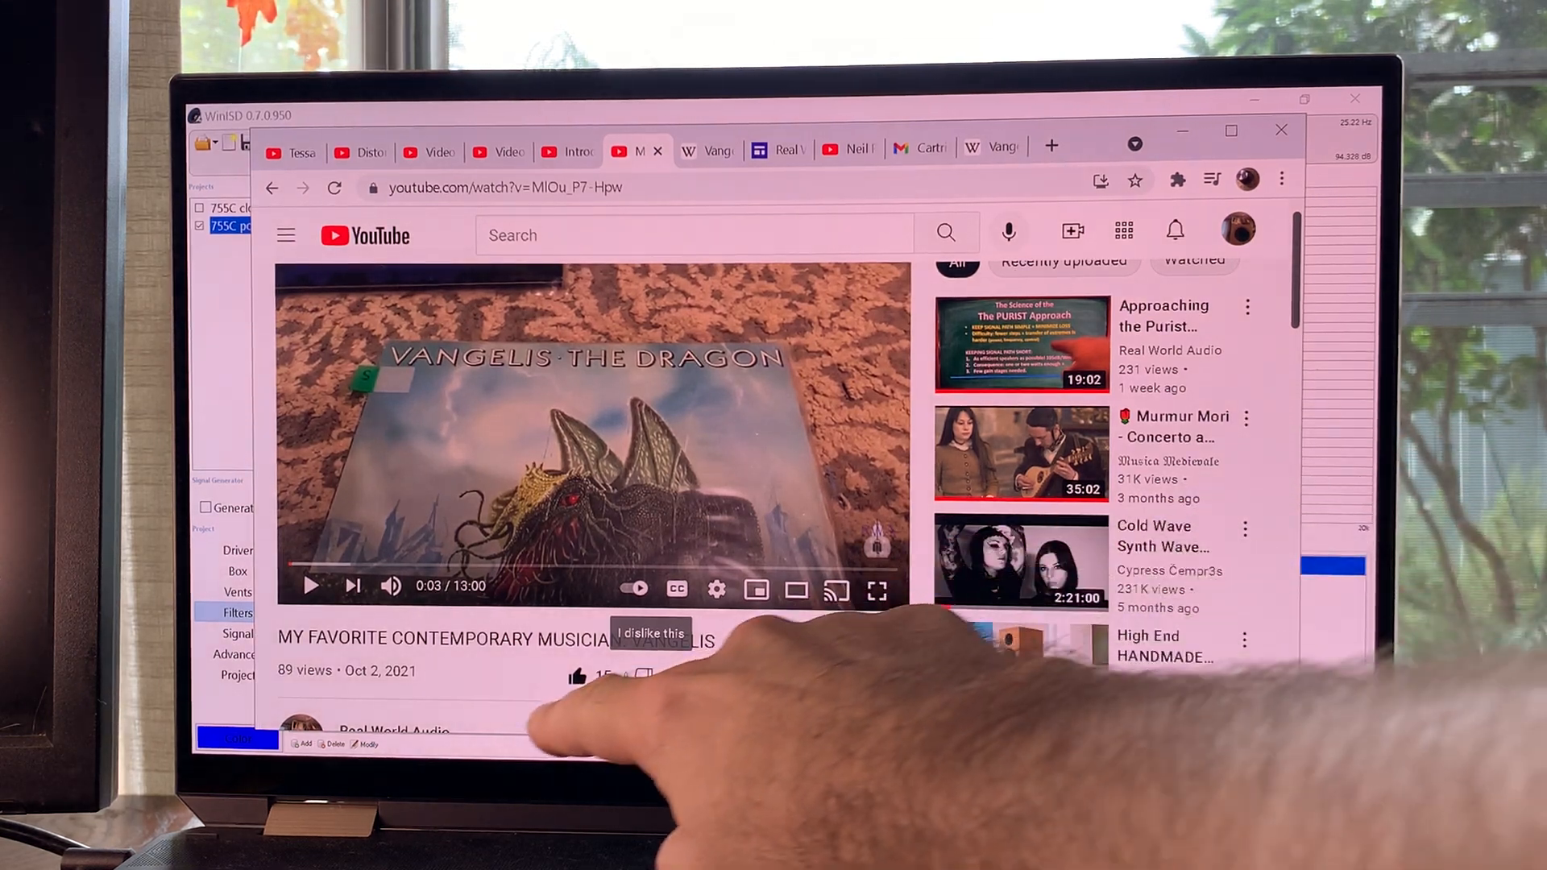
scroll(down, 3)
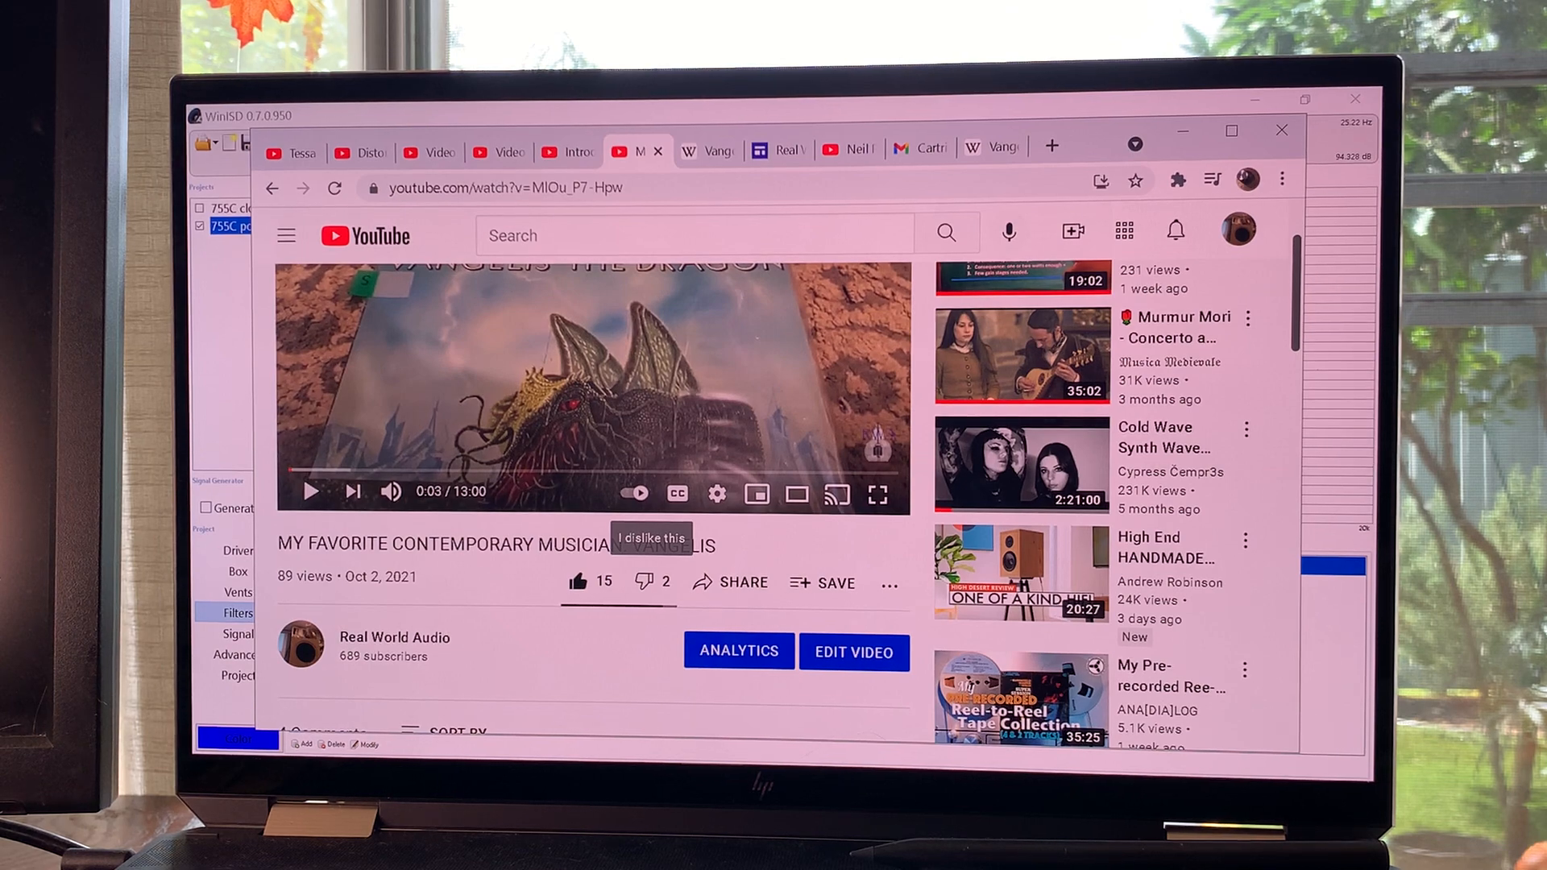
scroll(down, 3)
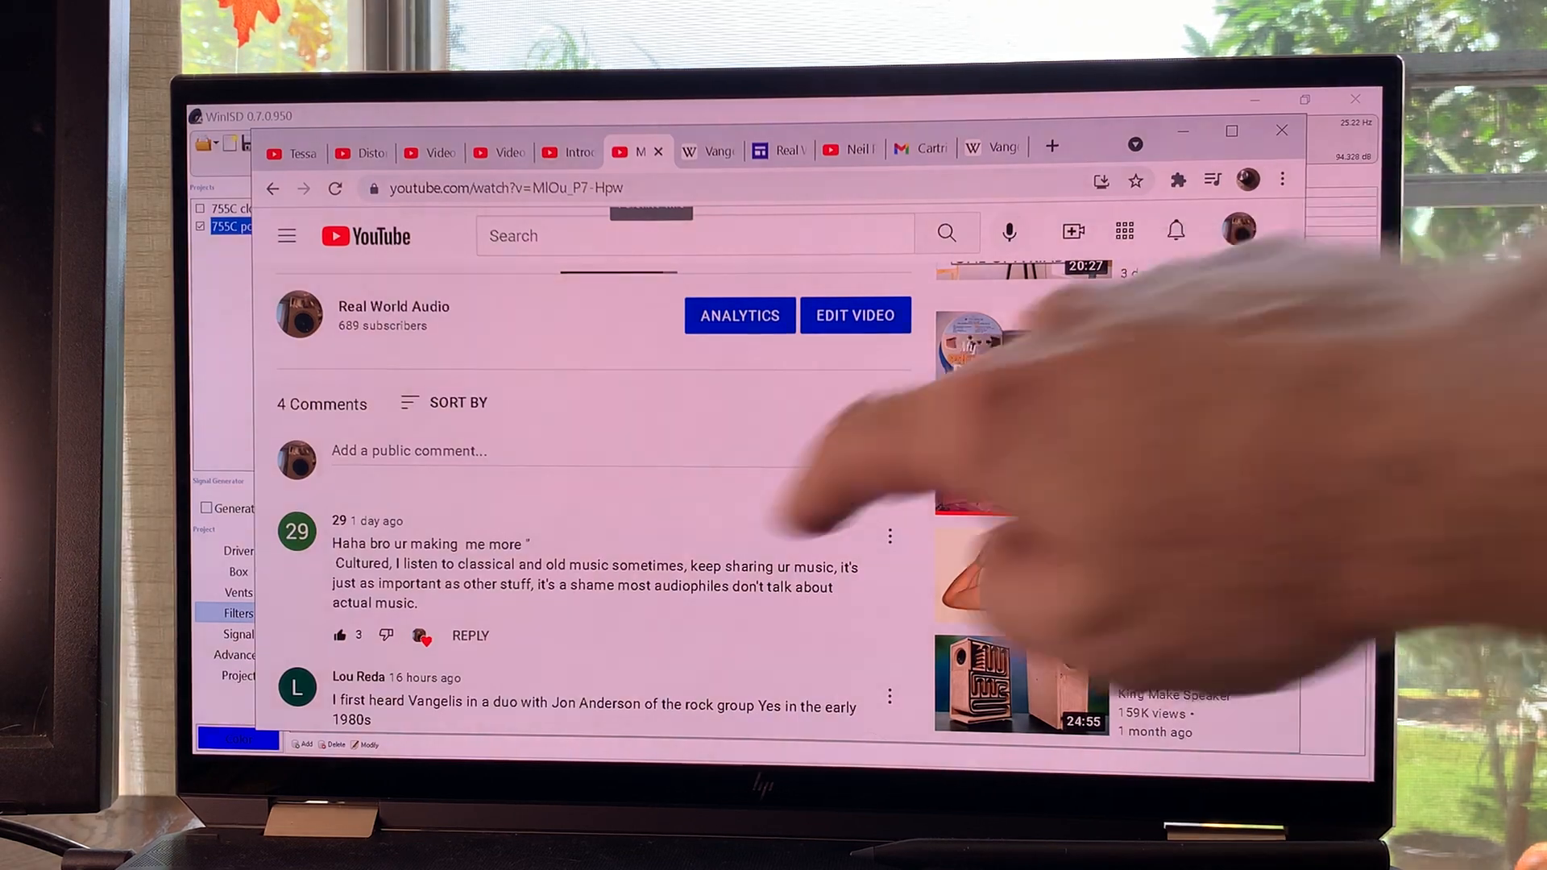
scroll(down, 3)
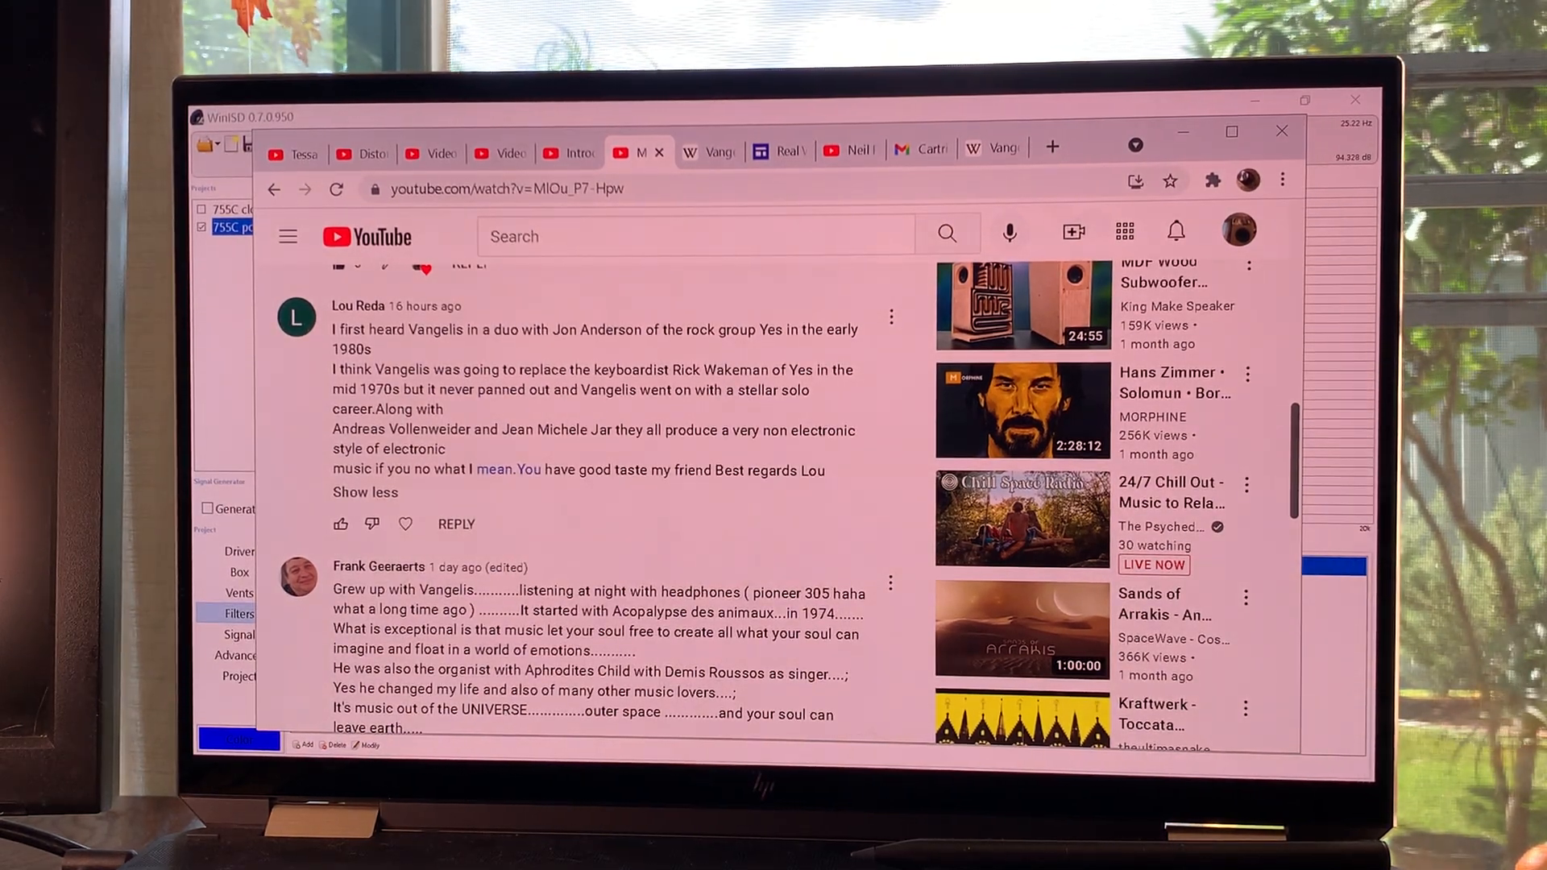
scroll(down, 3)
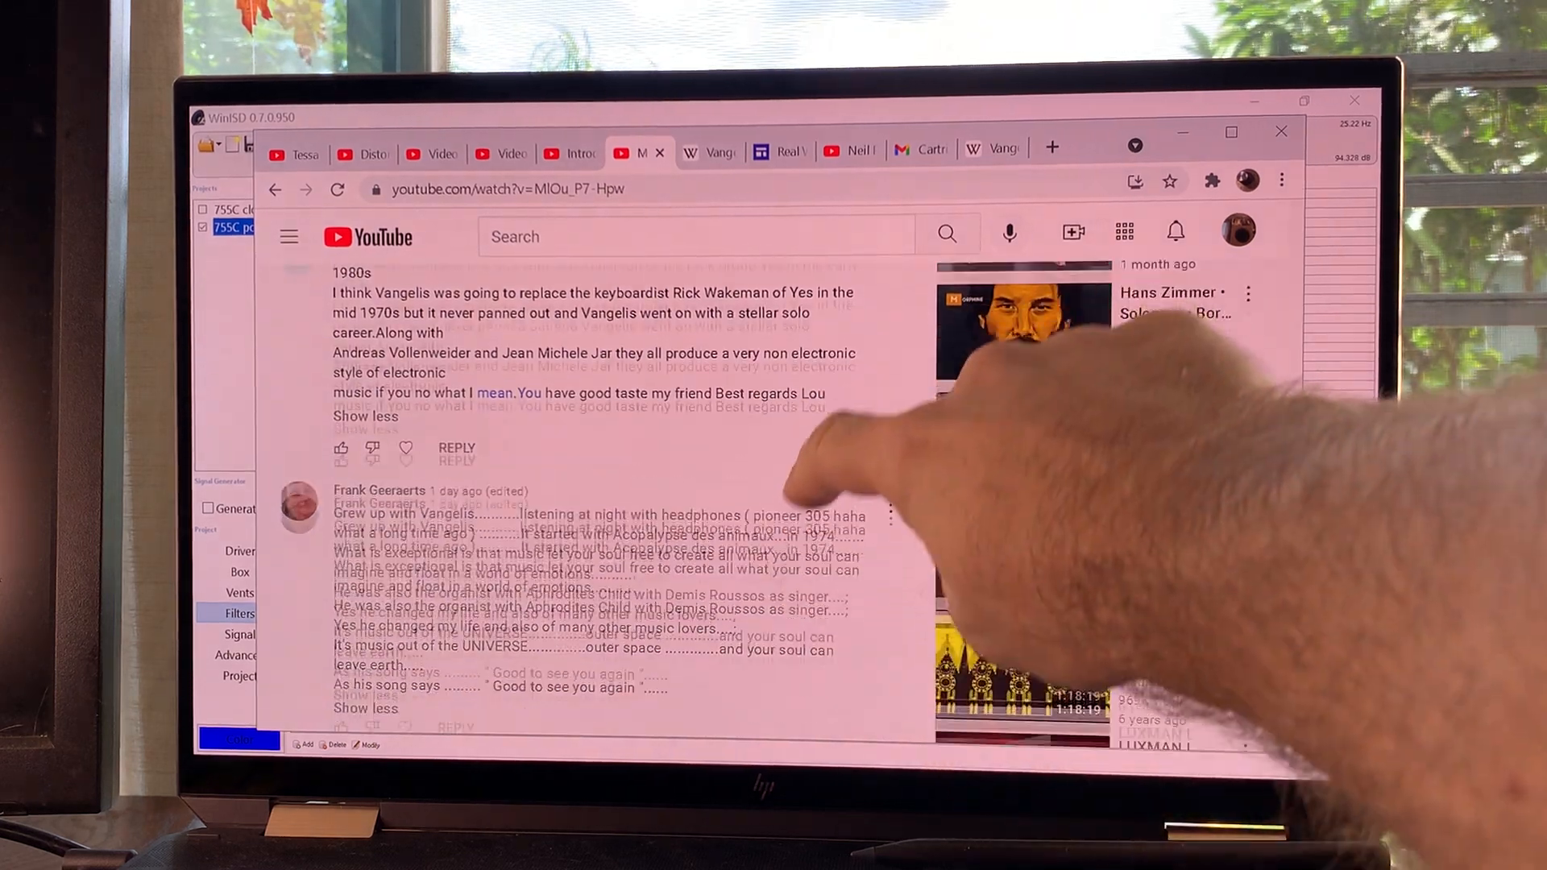
scroll(down, 3)
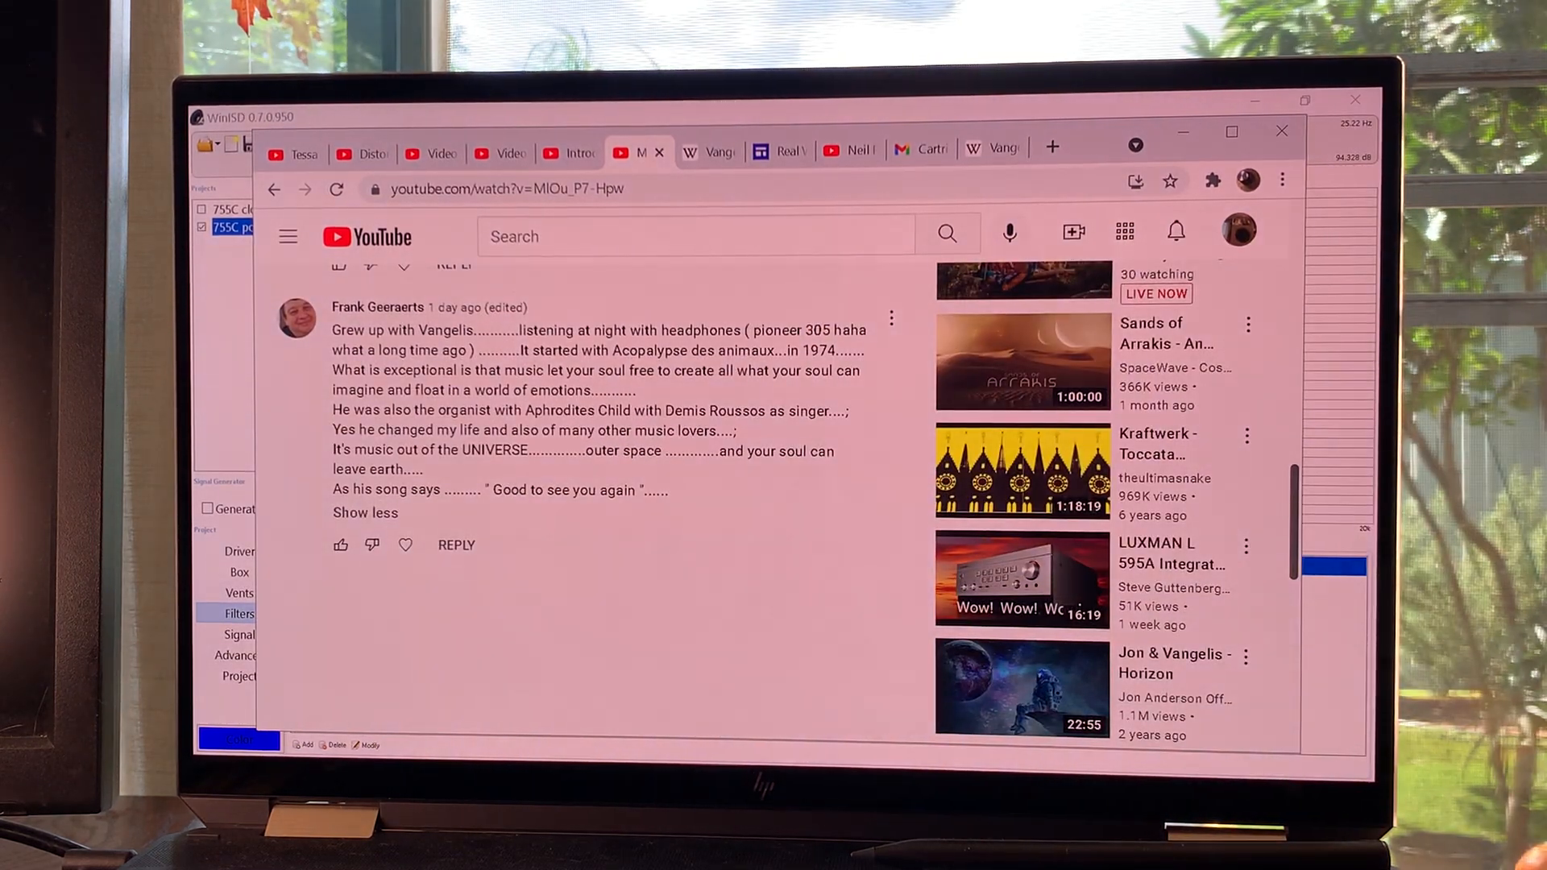